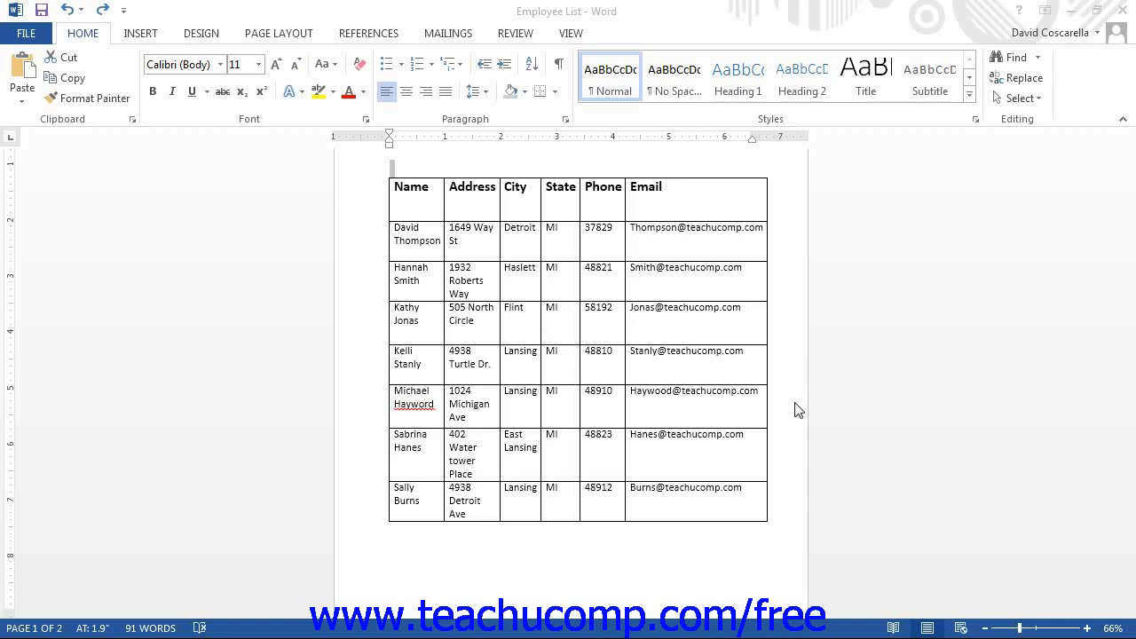
mouse_move(479, 216)
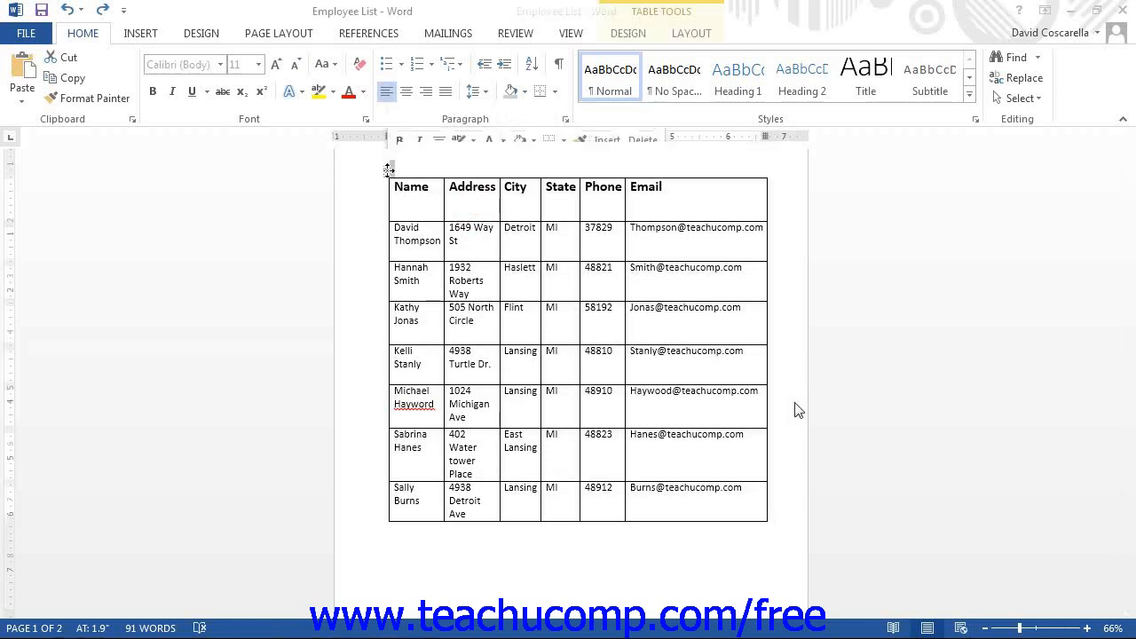
Step: Select the whole employee table via its move handle
click(387, 171)
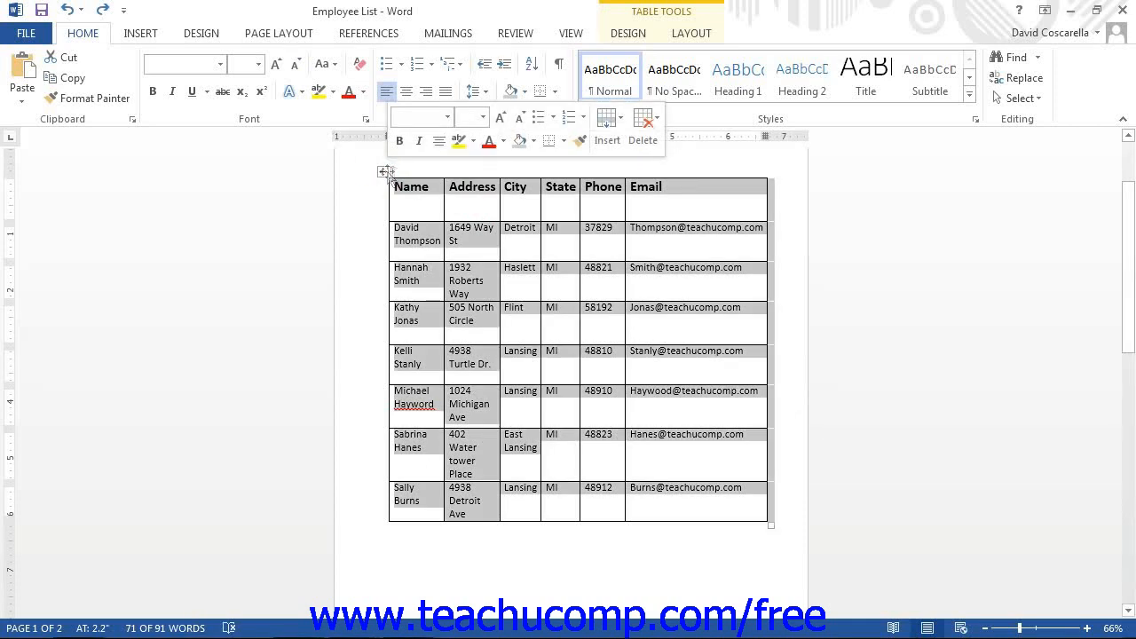
Step: Apply the Plain Table 1 style from the Table Tools Design gallery
click(629, 32)
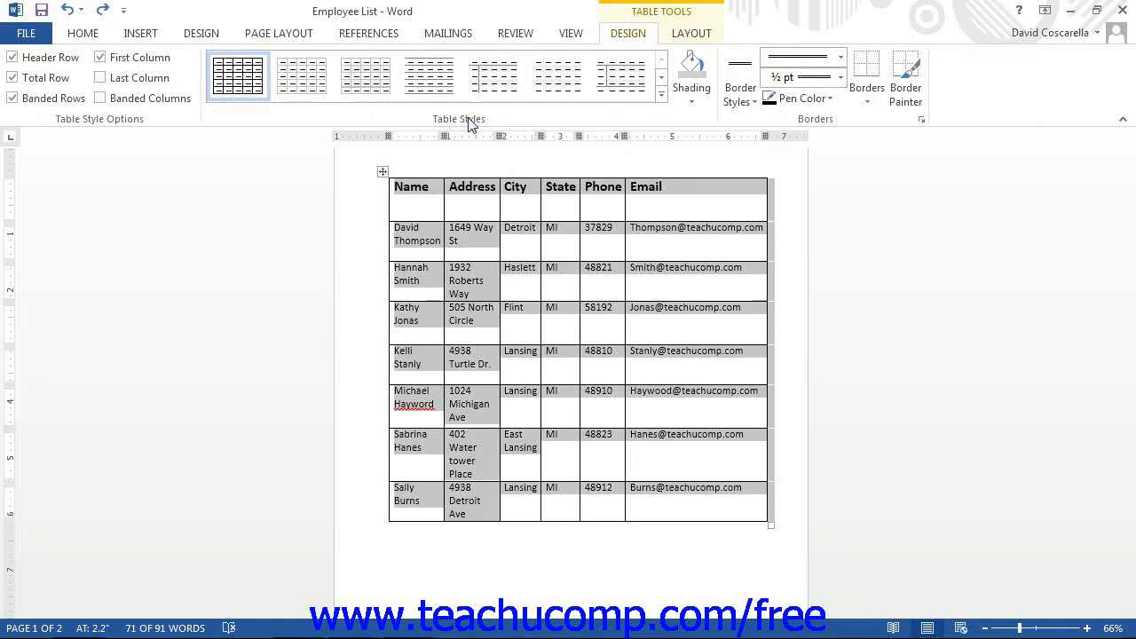
mouse_move(458, 113)
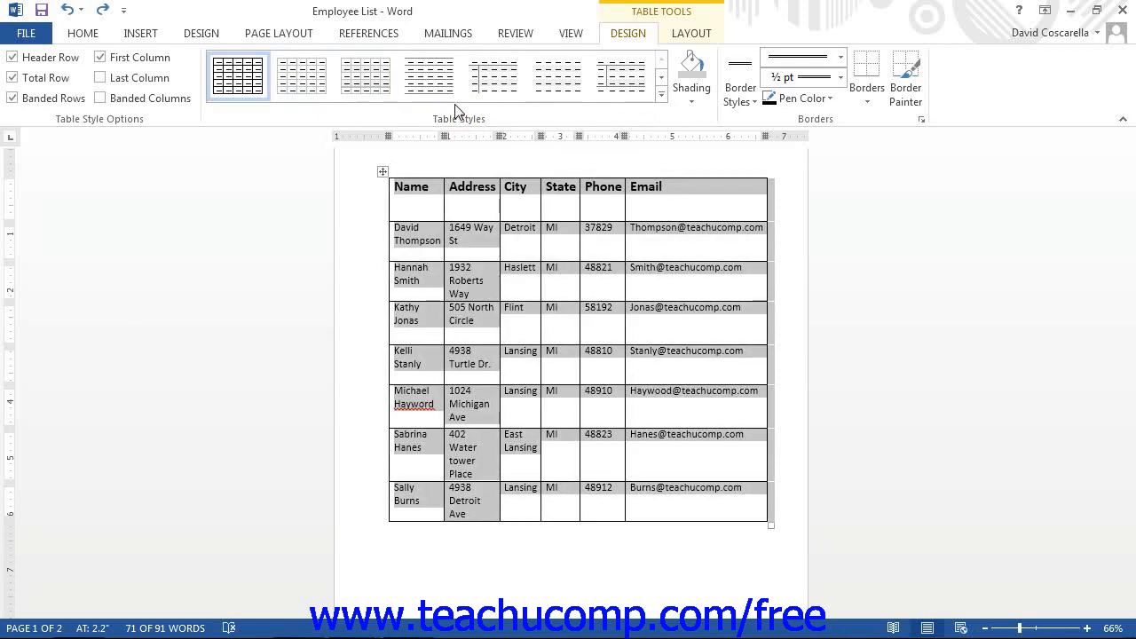
click(430, 75)
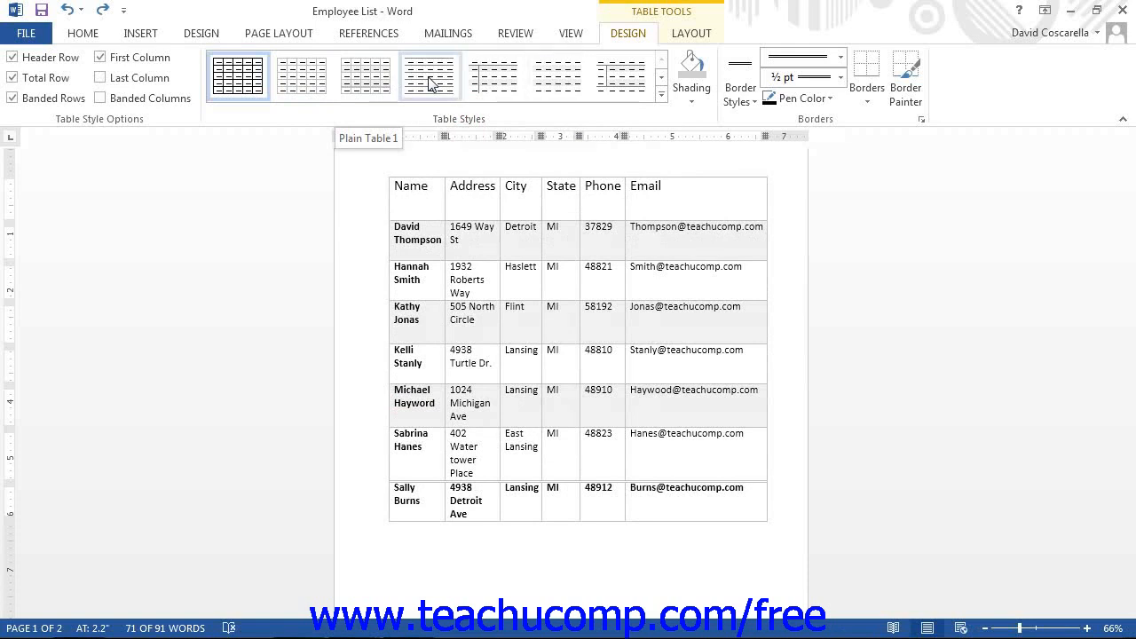
Step: Reapply the Table Grid style to the employee table
click(558, 74)
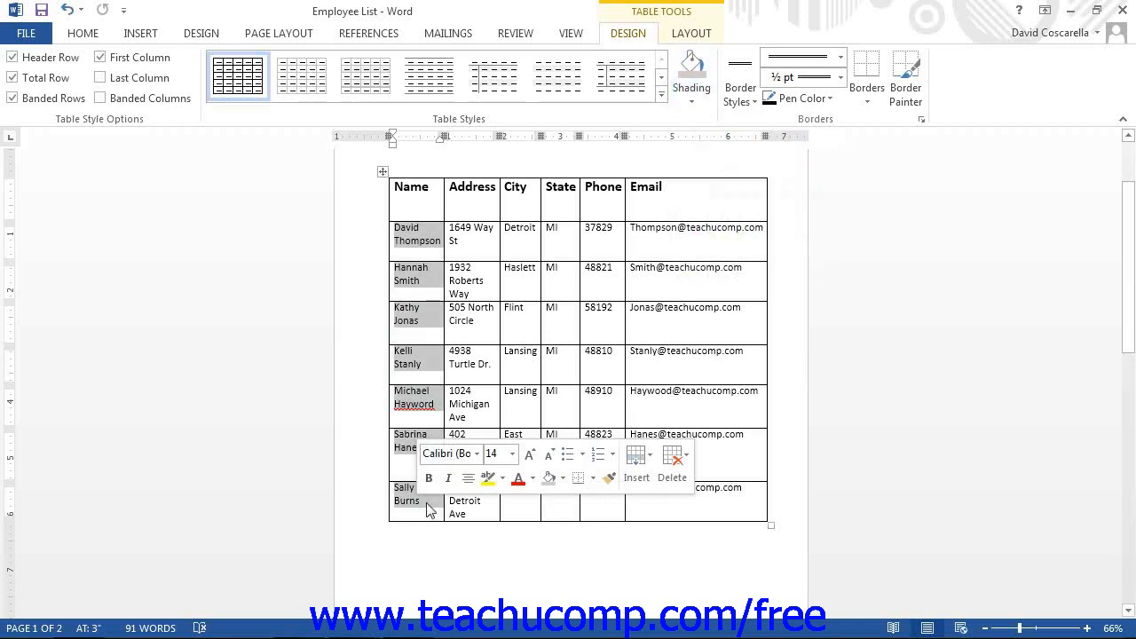
Step: Shade the seven first-column name cells blue-gray
click(692, 71)
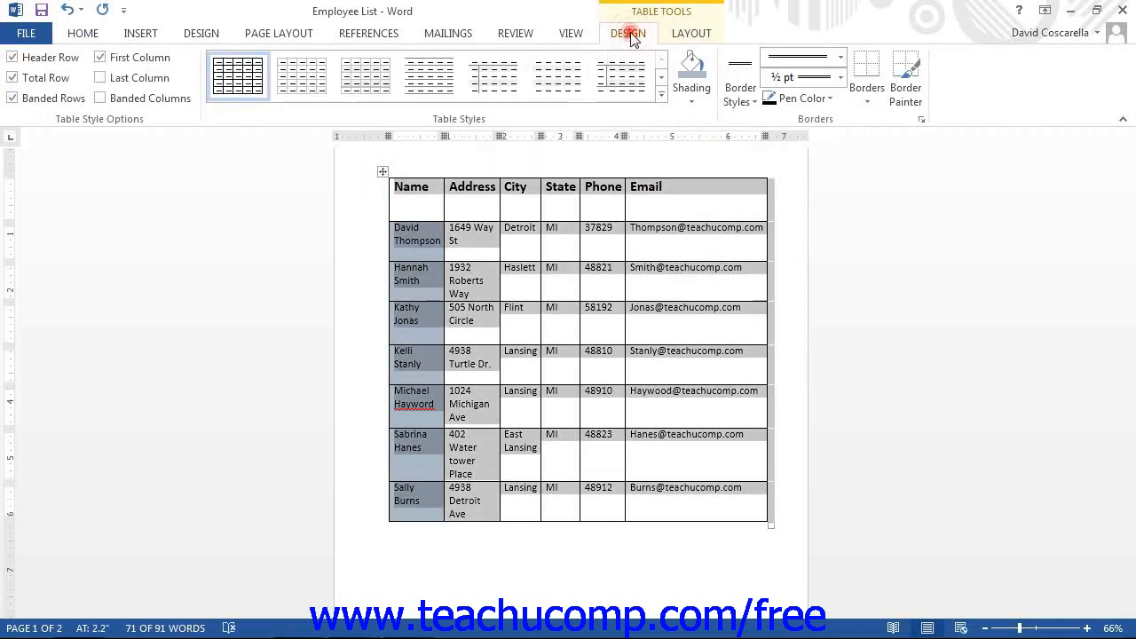
mouse_move(813, 122)
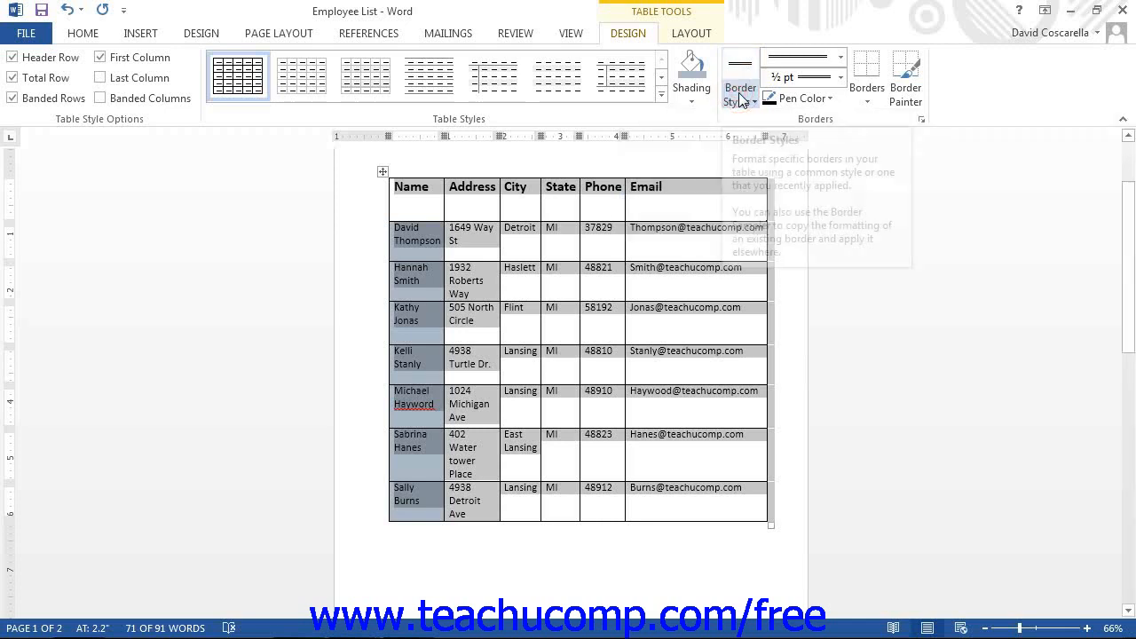
Step: Show the Borders drop-down list of border placement options
click(866, 75)
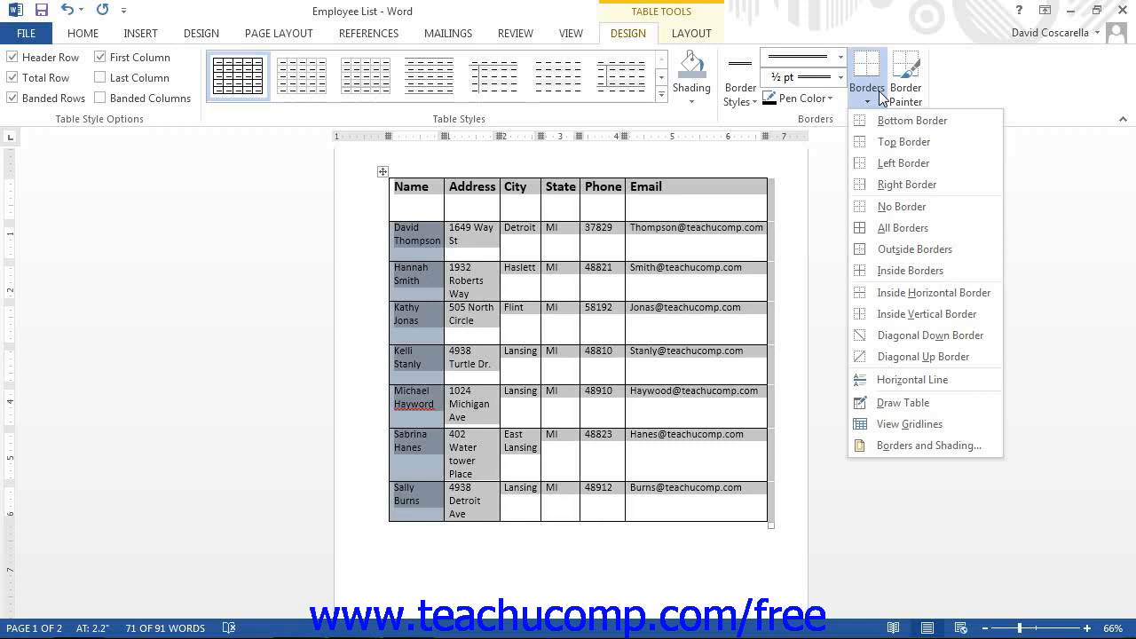
mouse_move(738, 78)
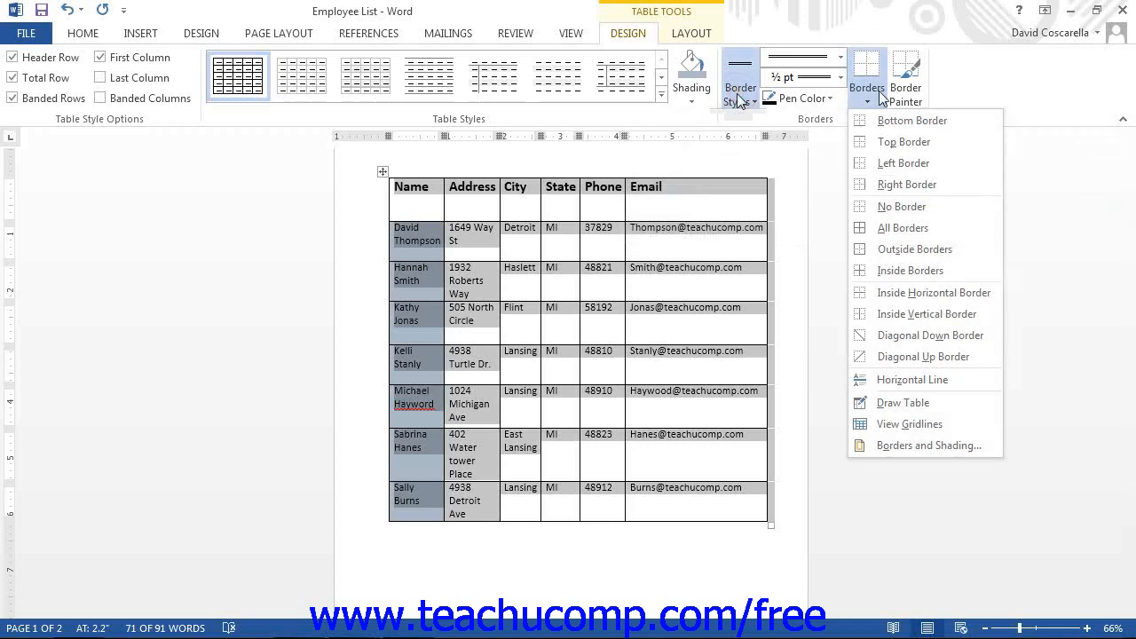
Step: Choose the dark theme border style from the Border Styles gallery
click(738, 78)
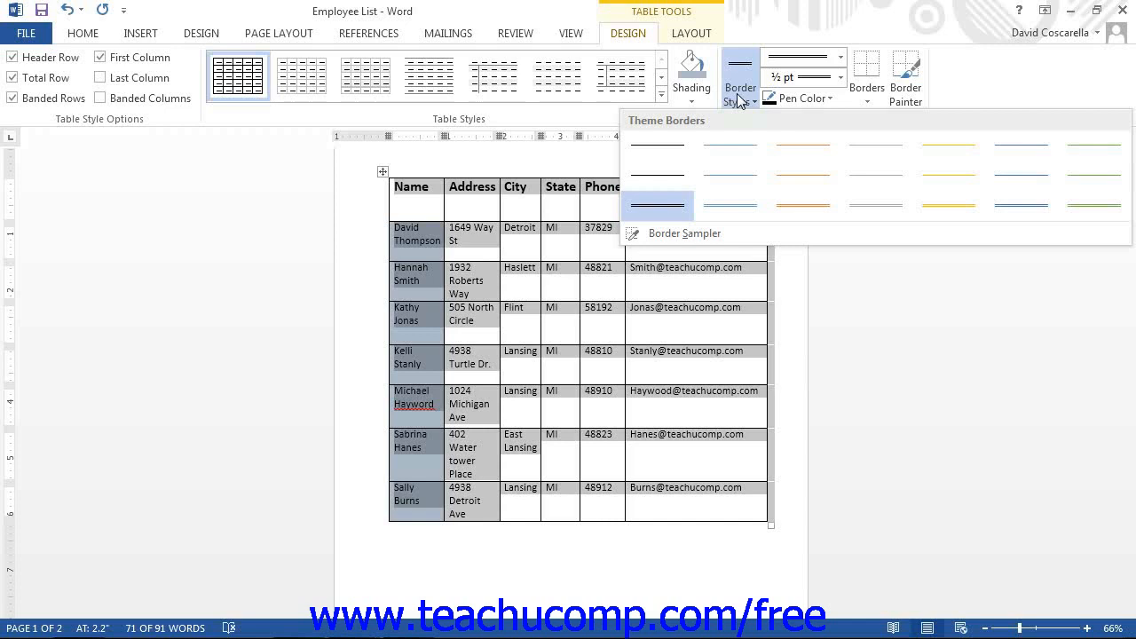
mouse_move(657, 206)
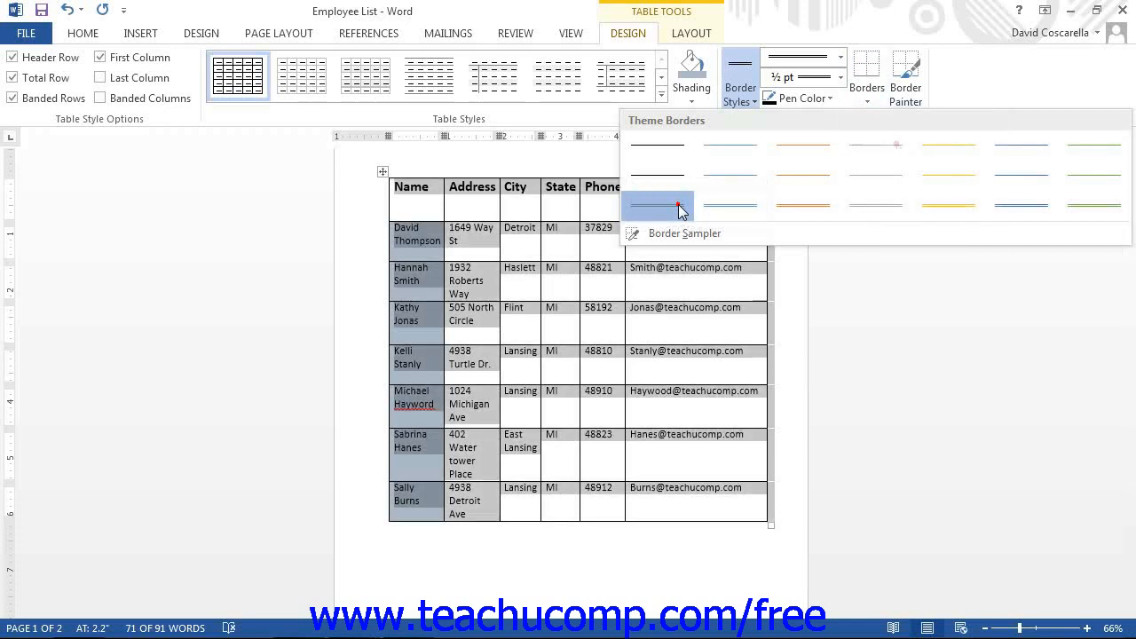
click(657, 206)
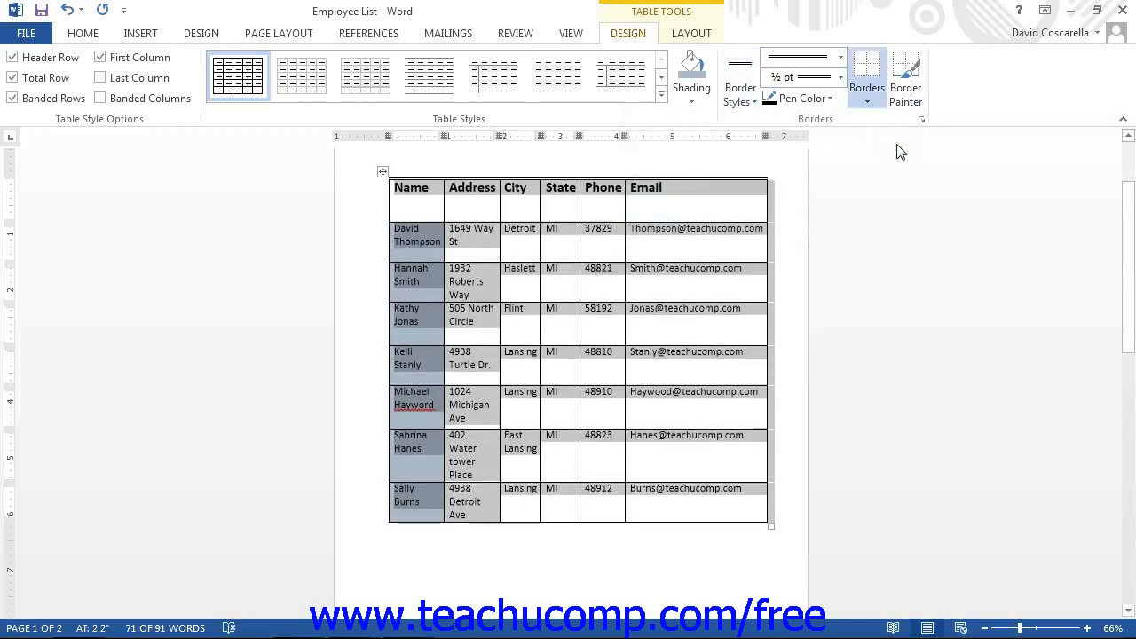